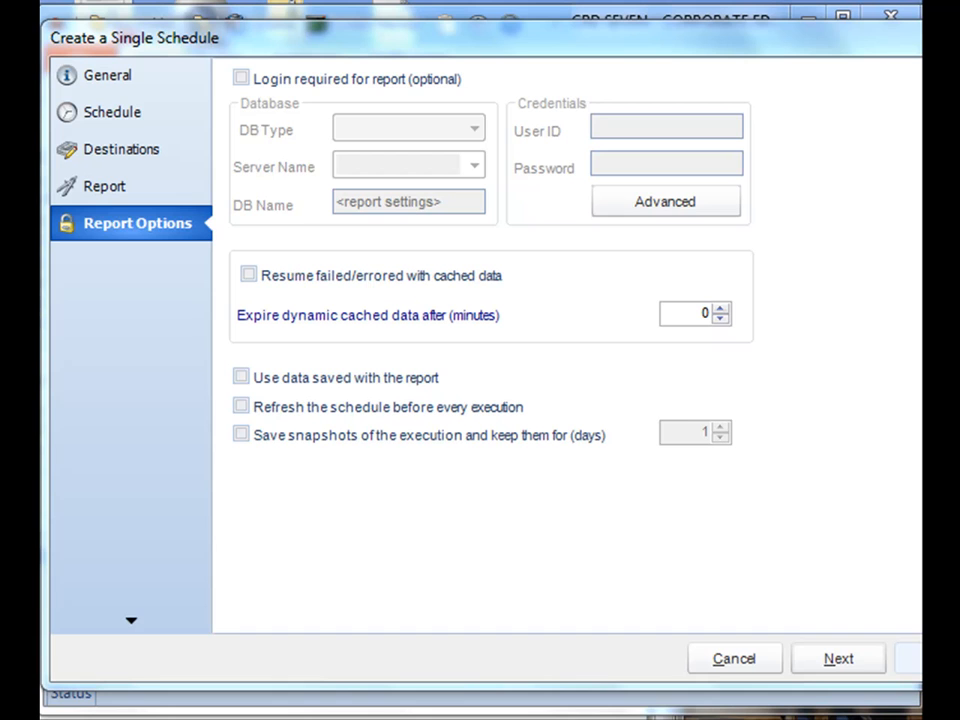
pyautogui.moveTo(96, 268)
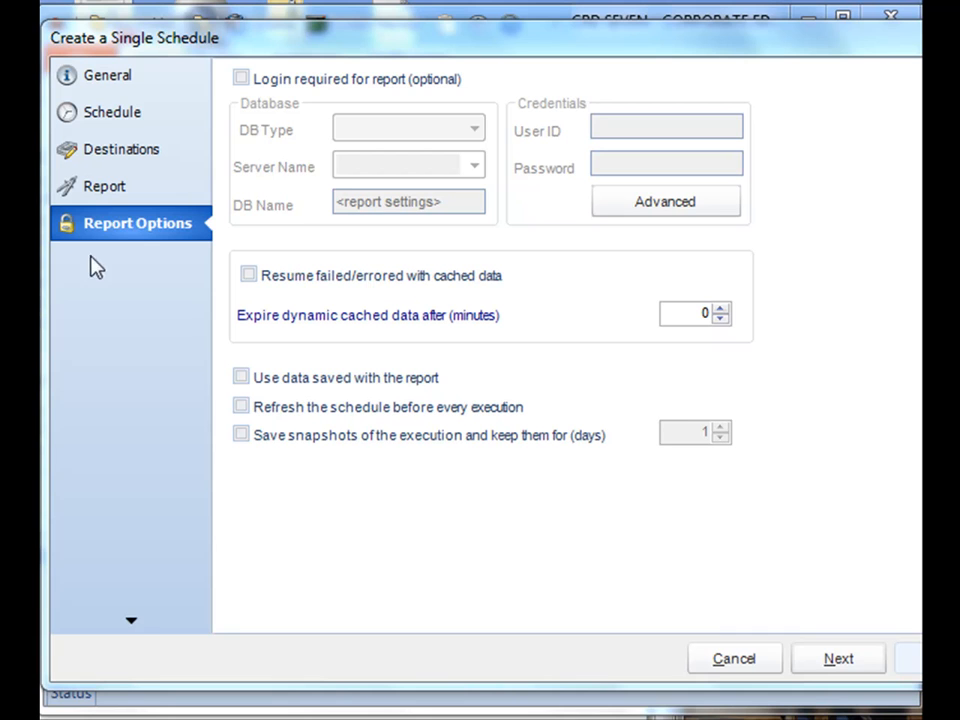
# Enable 'Login required for report' so database and credential fields become available.
pyautogui.click(240, 78)
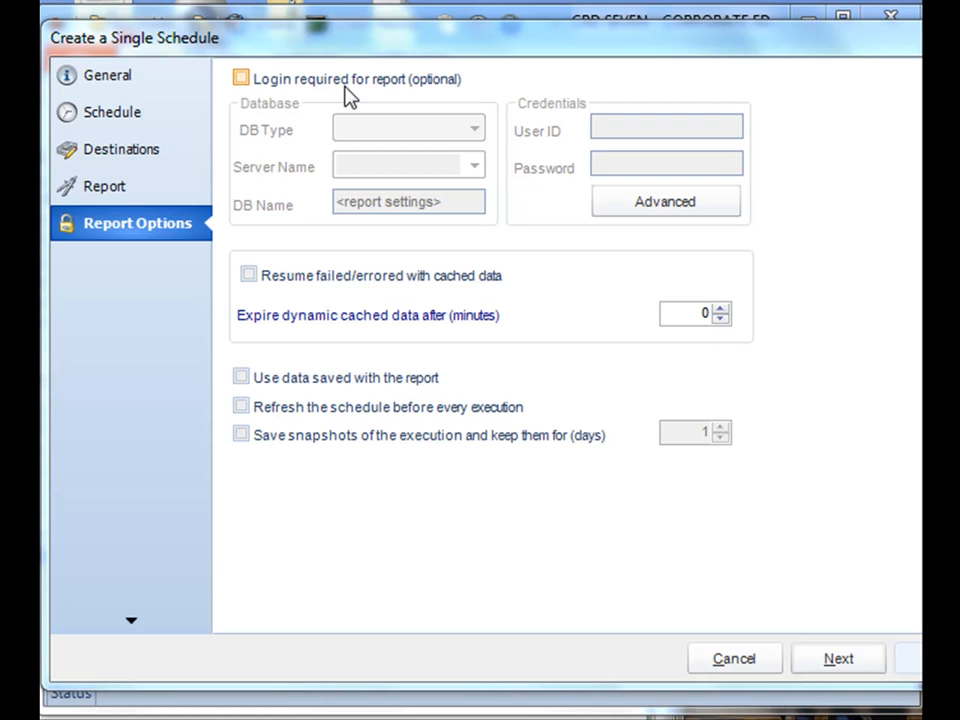
pyautogui.moveTo(304, 90)
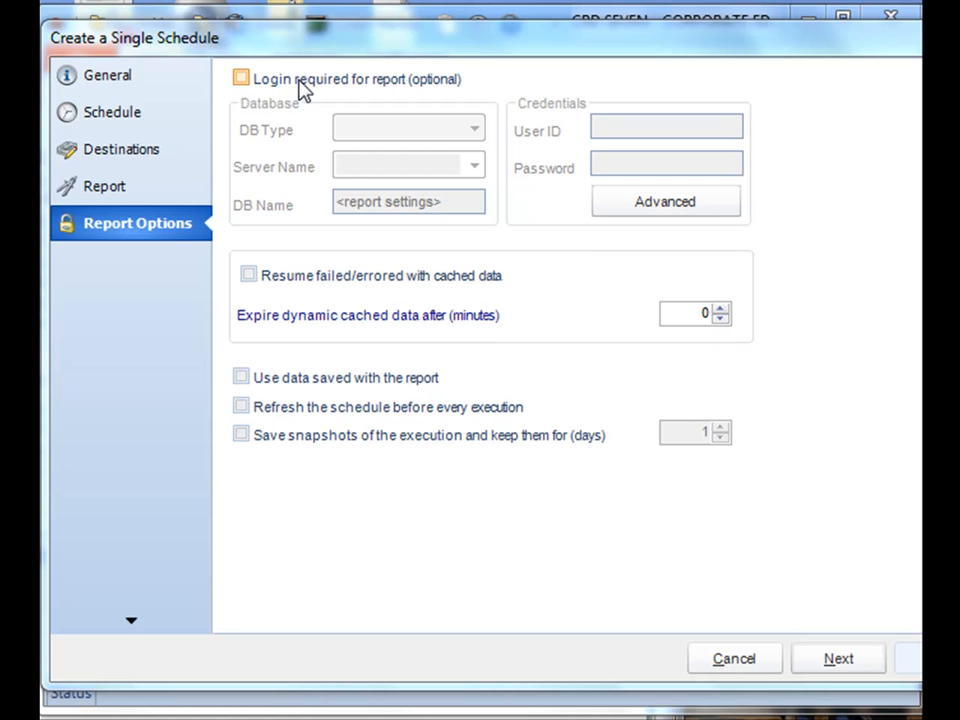
pyautogui.click(240, 78)
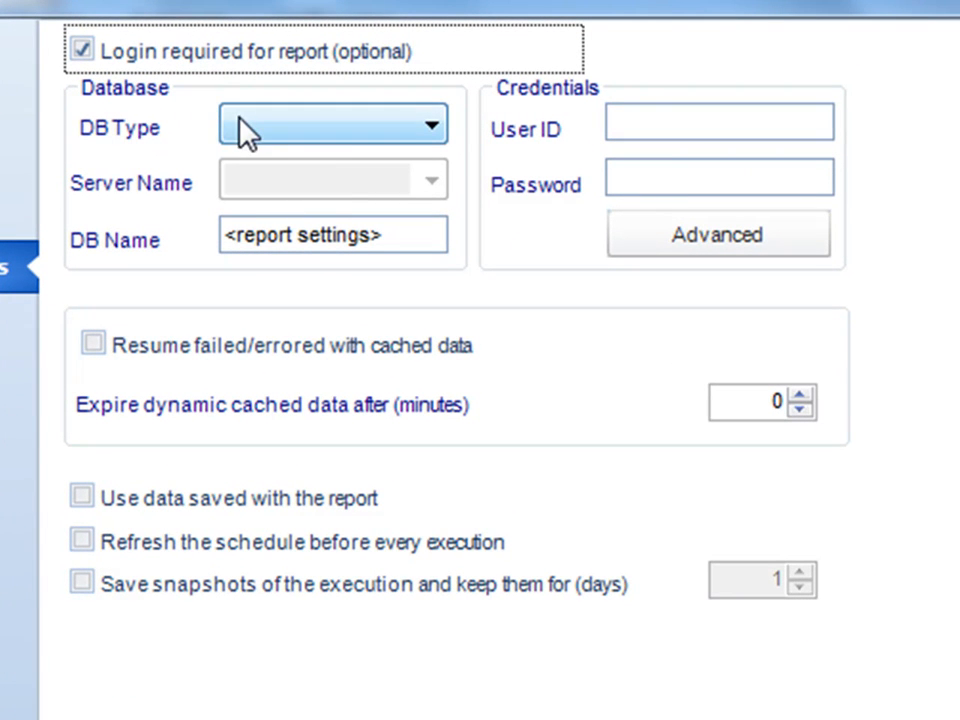
# Set DB Type to ODBC (RDO) with DSN Name 'CRD Samples'.
pyautogui.click(332, 124)
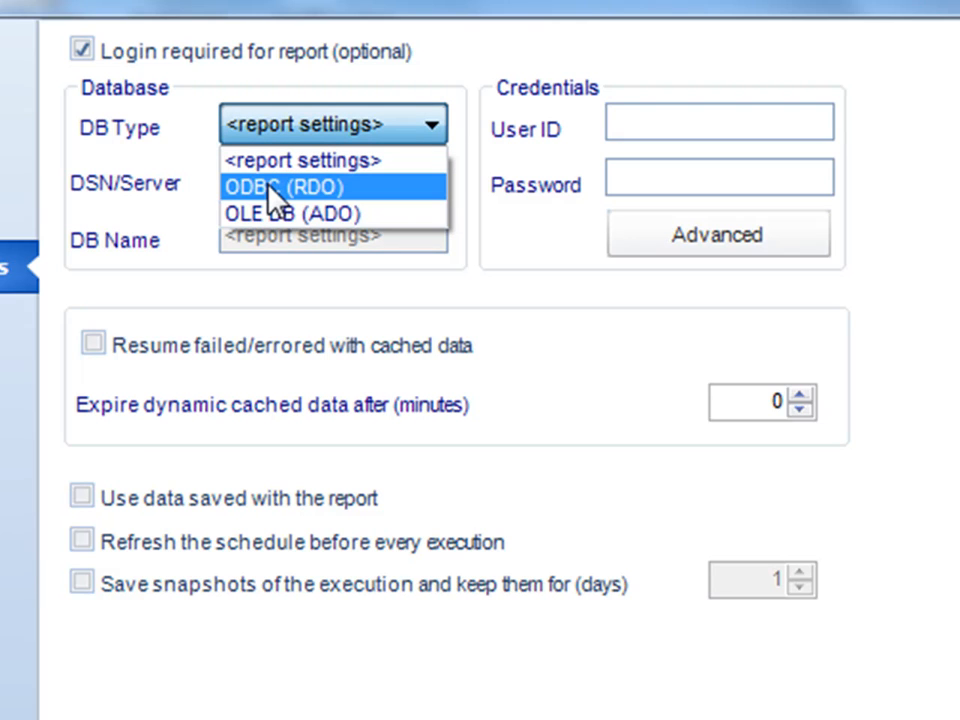
pyautogui.click(284, 188)
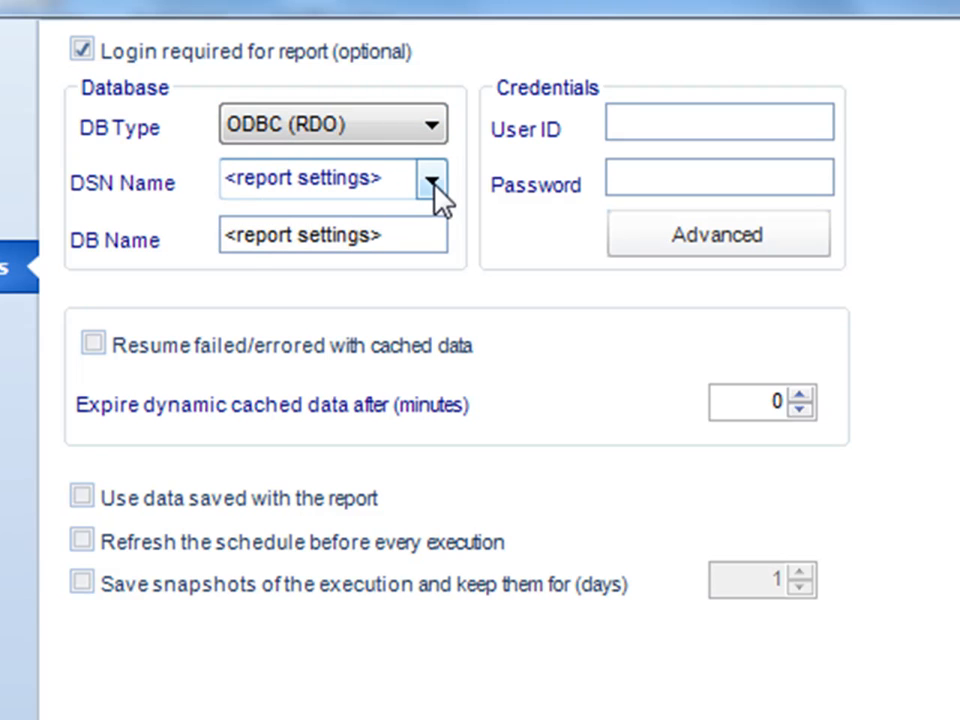
pyautogui.click(430, 180)
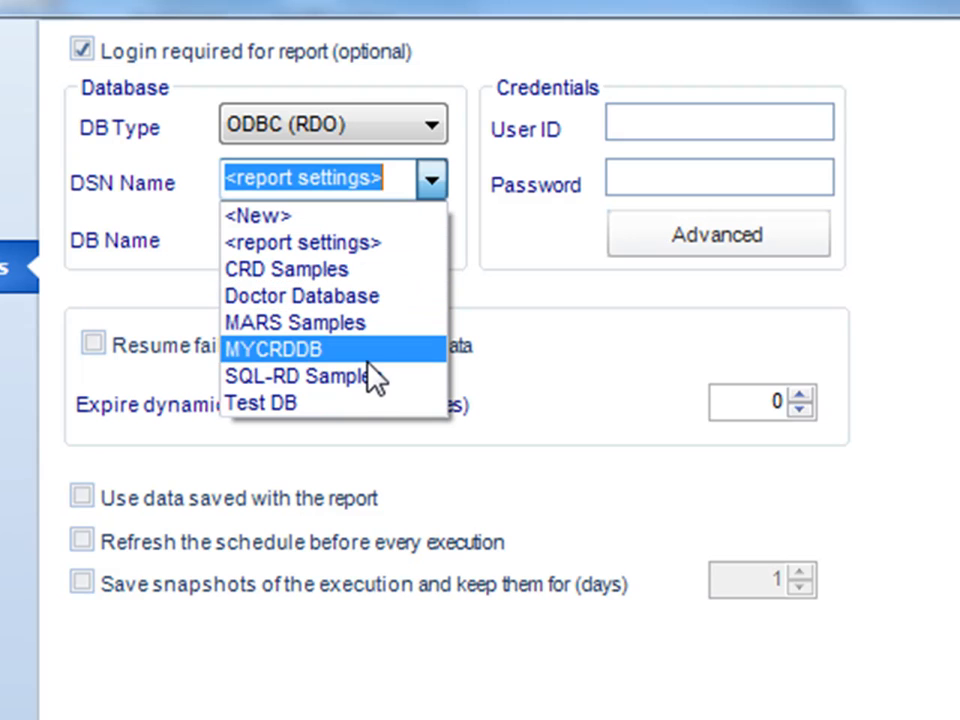
pyautogui.click(288, 268)
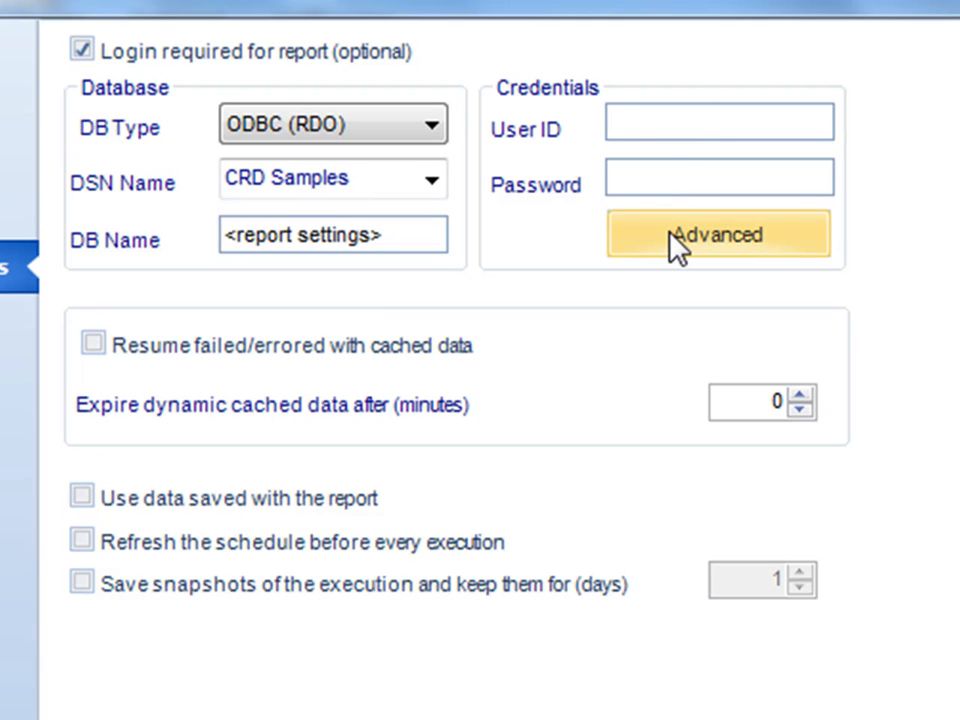
pyautogui.click(716, 234)
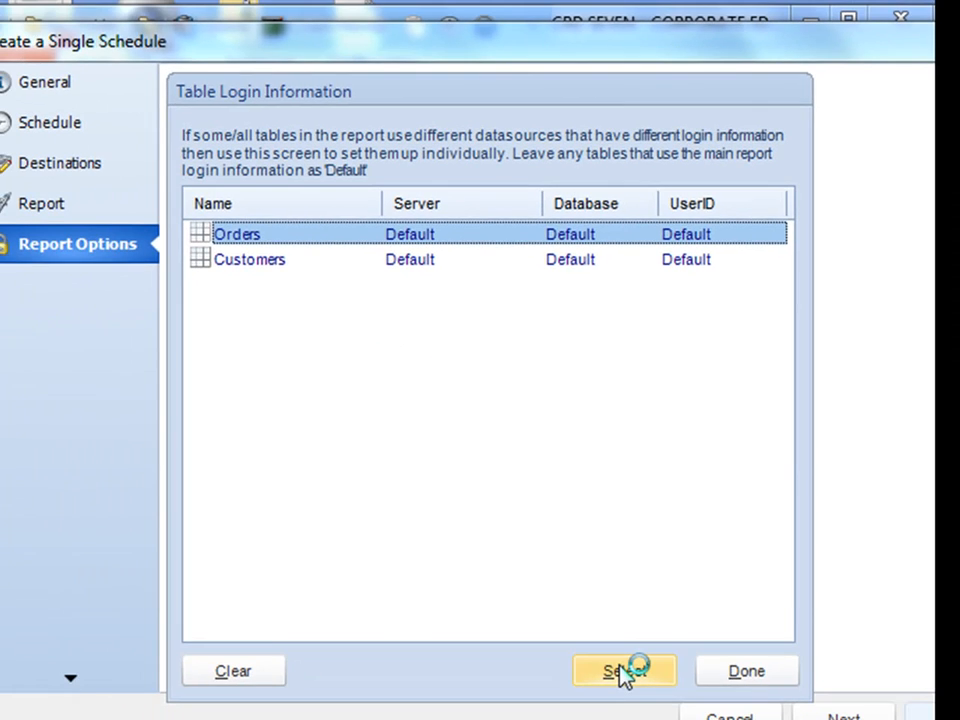
pyautogui.click(624, 670)
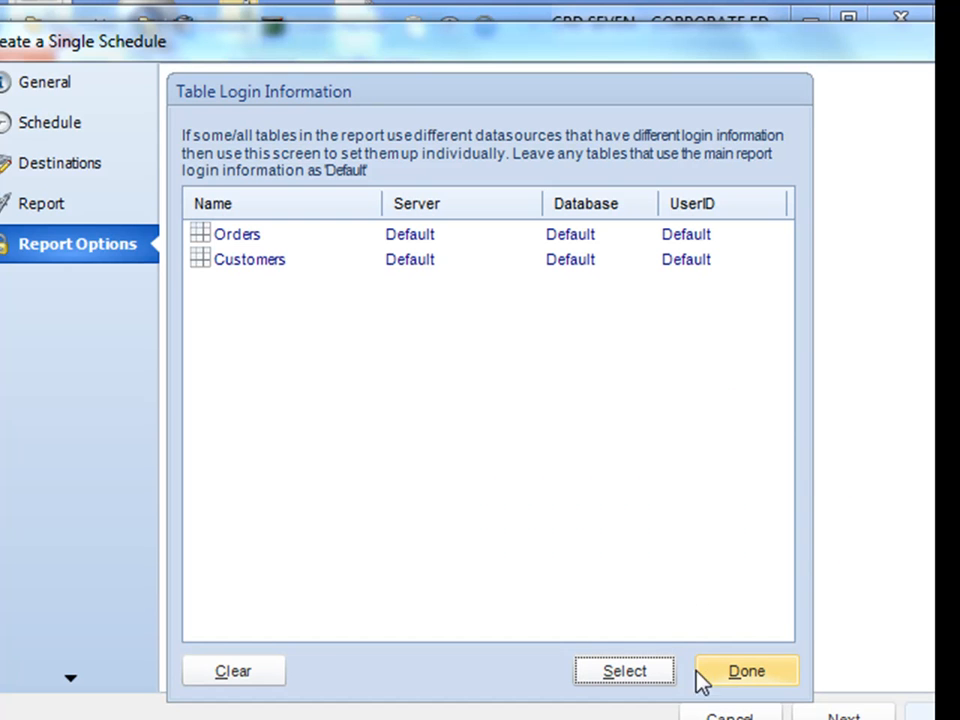
pyautogui.moveTo(718, 676)
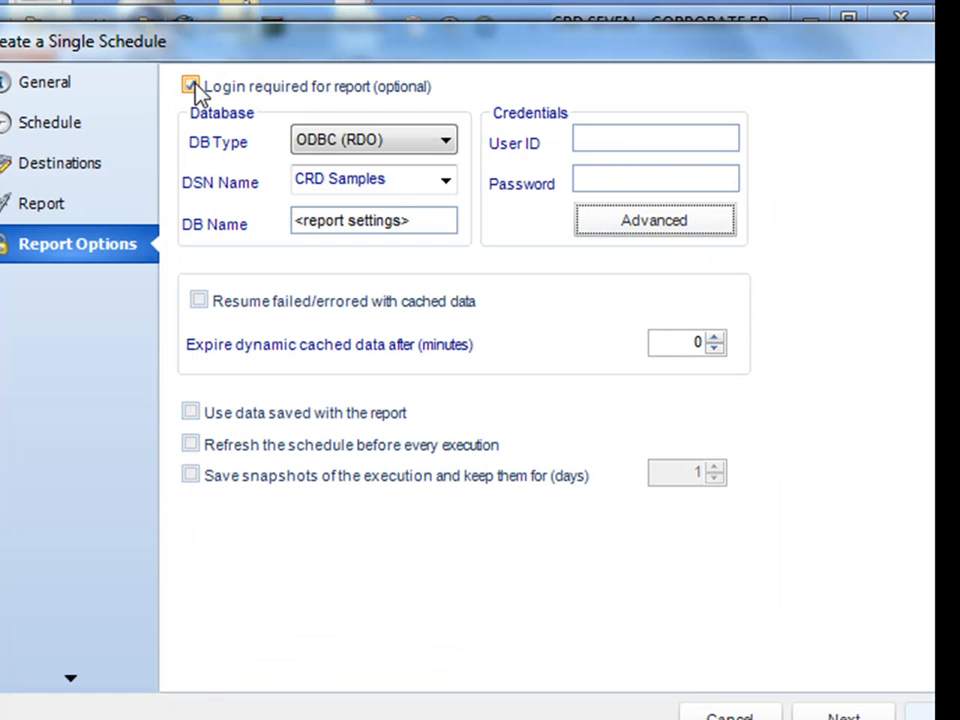
pyautogui.click(192, 86)
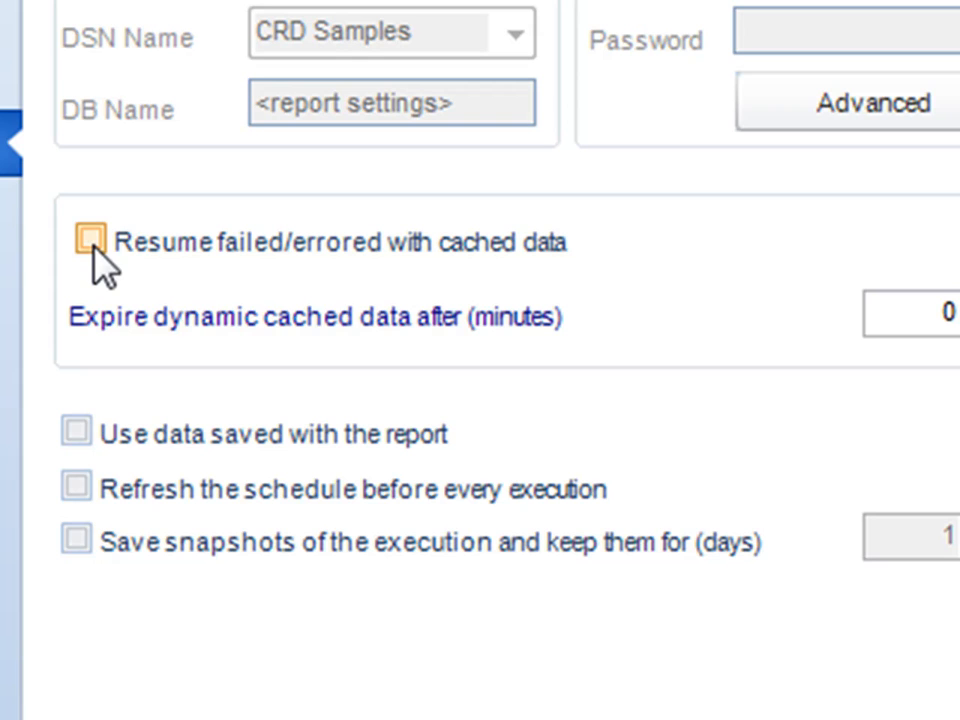
pyautogui.click(76, 432)
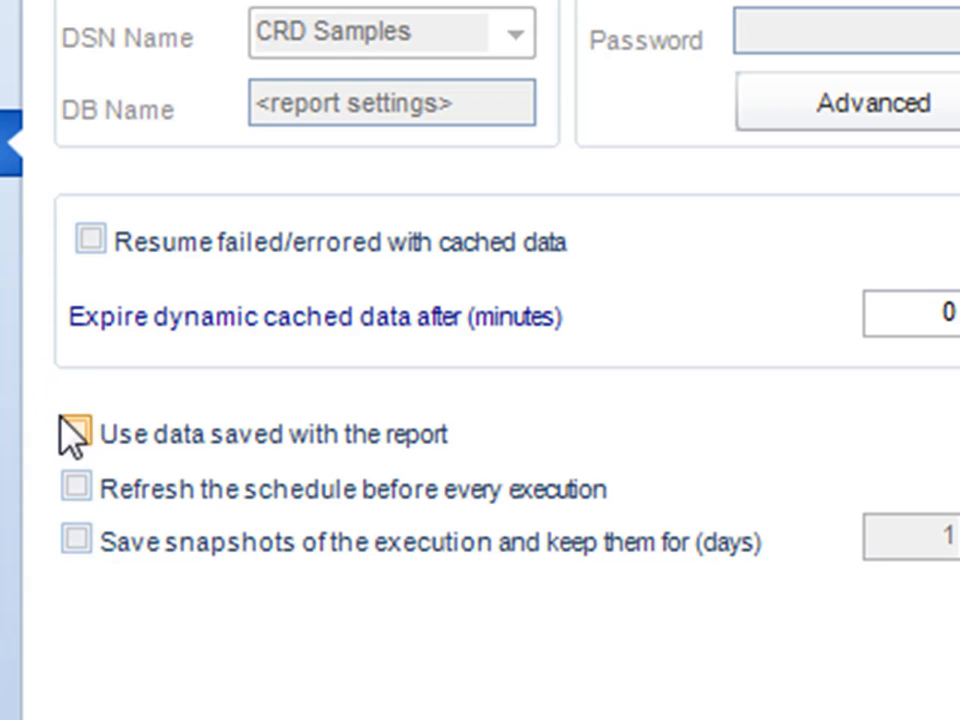
pyautogui.moveTo(74, 488)
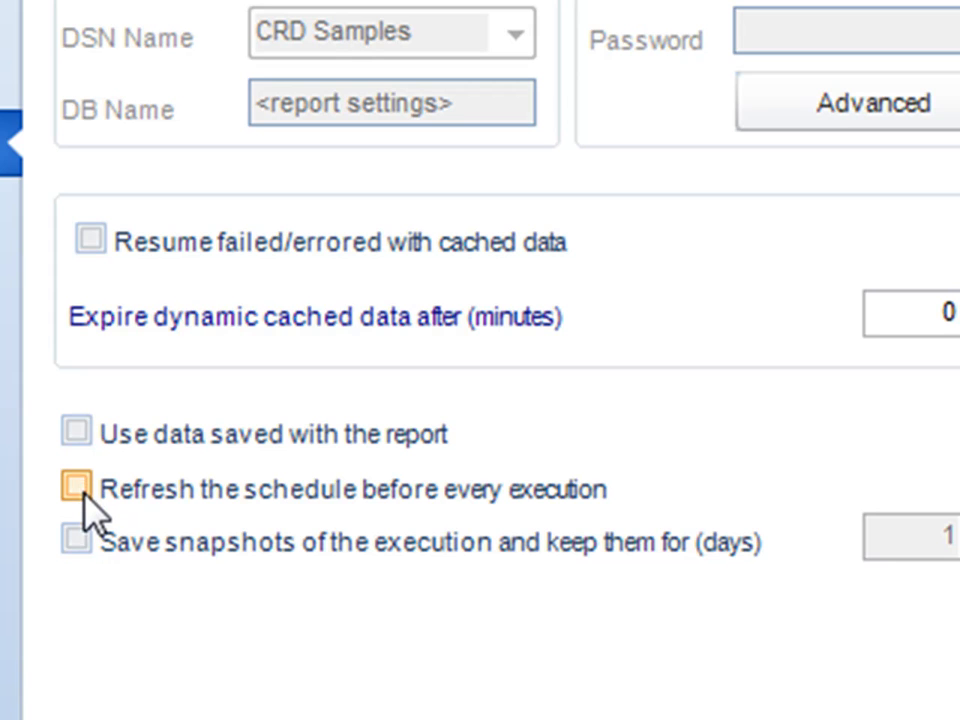
# Enable saving execution snapshots and keep them for 30 days.
pyautogui.click(72, 488)
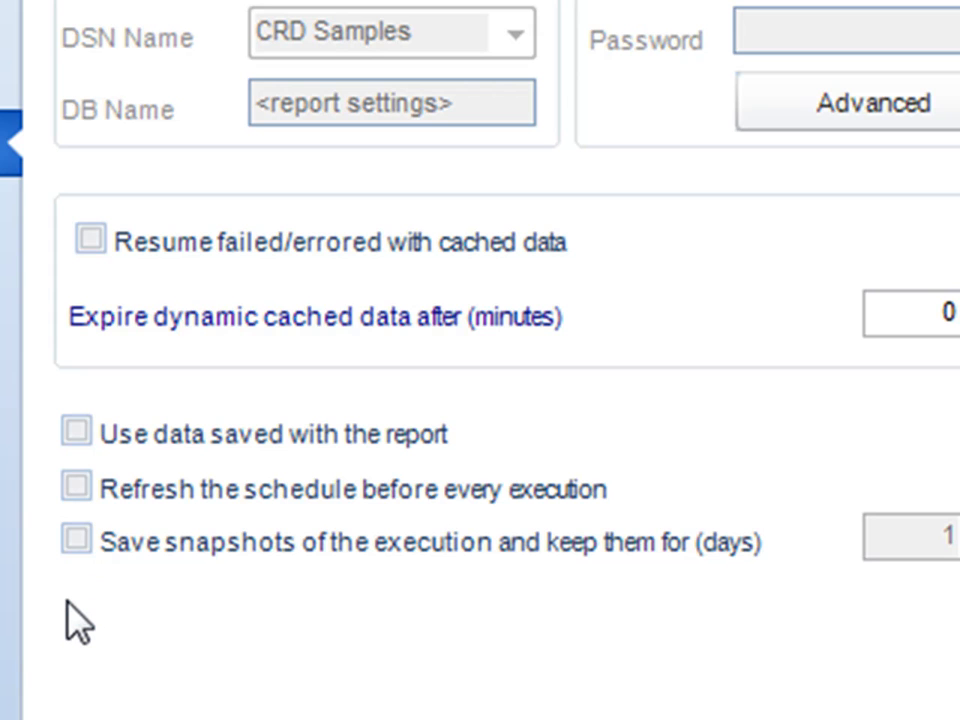
pyautogui.moveTo(64, 576)
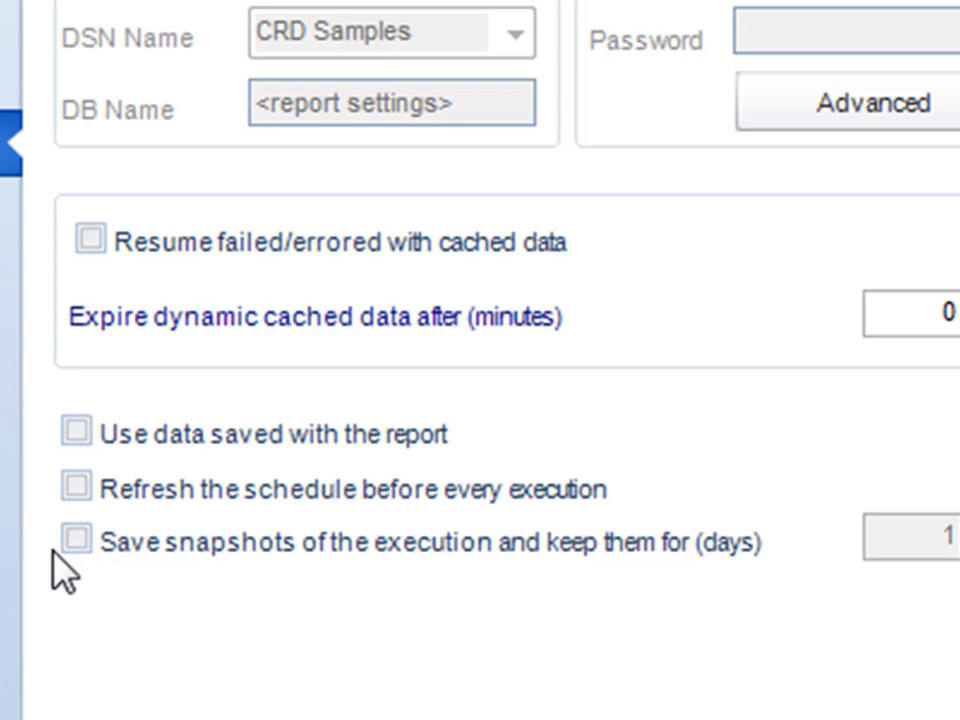
pyautogui.click(72, 544)
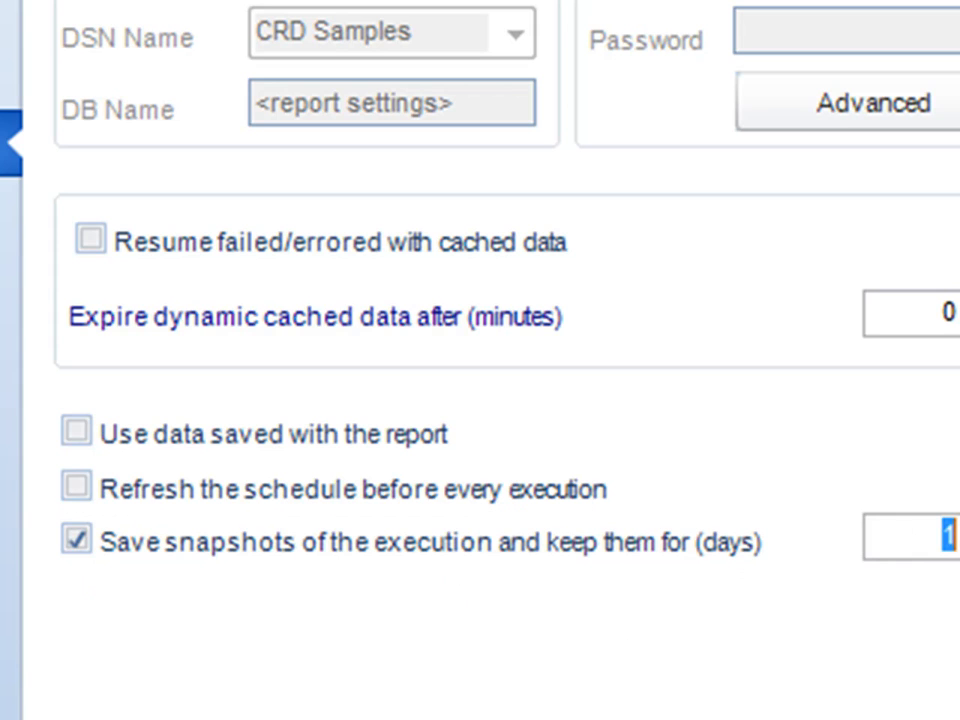
pyautogui.write('30')
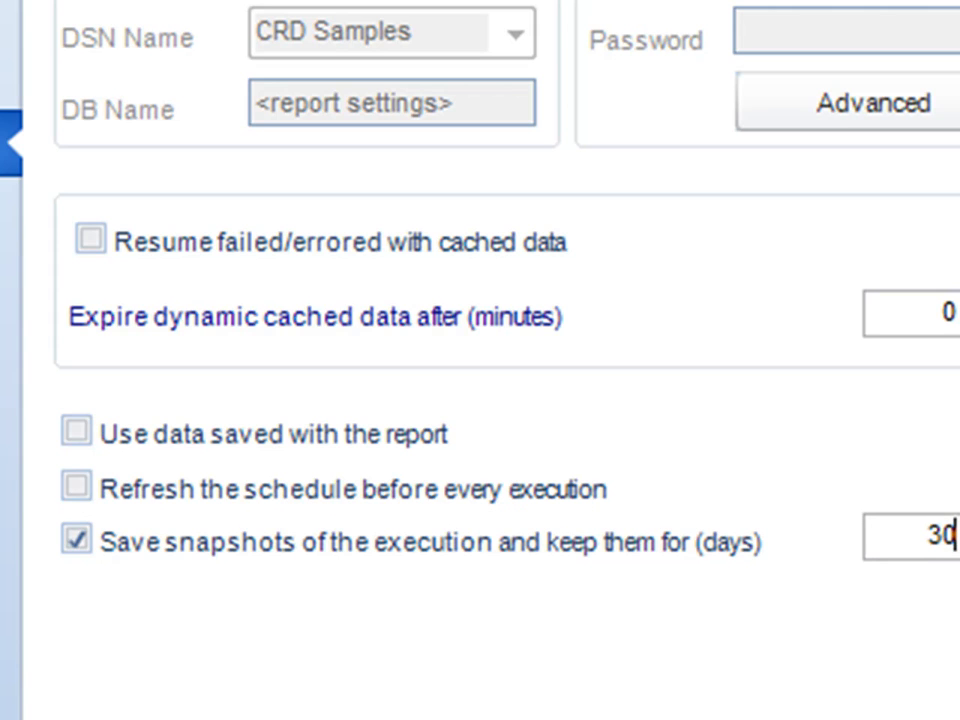